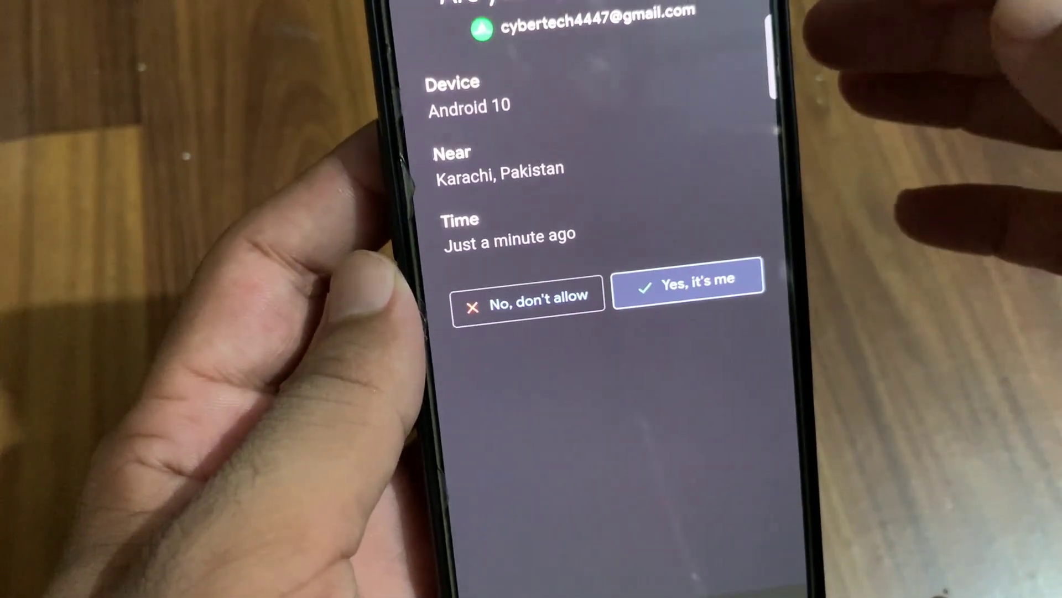
# Step: Confirm 'Yes, it's me' for the new Android 10 sign-in attempt
pyautogui.click(690, 294)
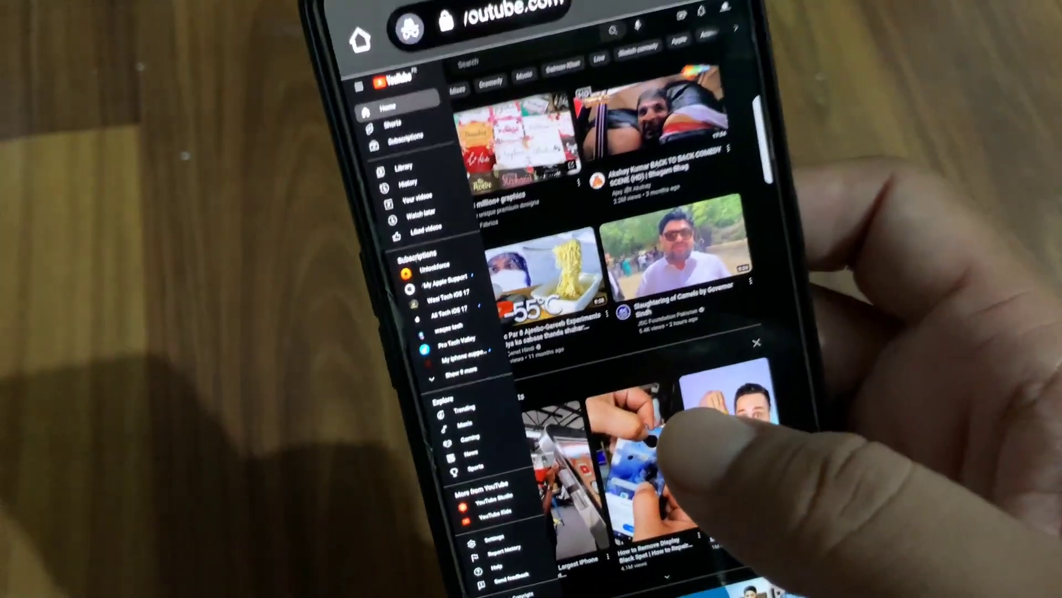
# Step: Scroll the YouTube side menu down toward the Settings section
pyautogui.scroll(-3)
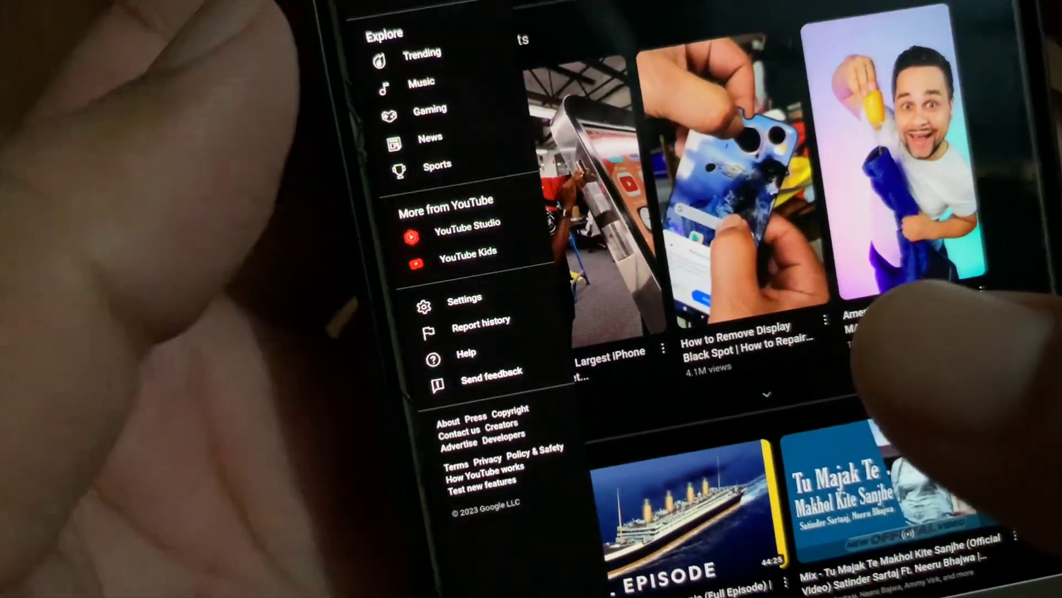